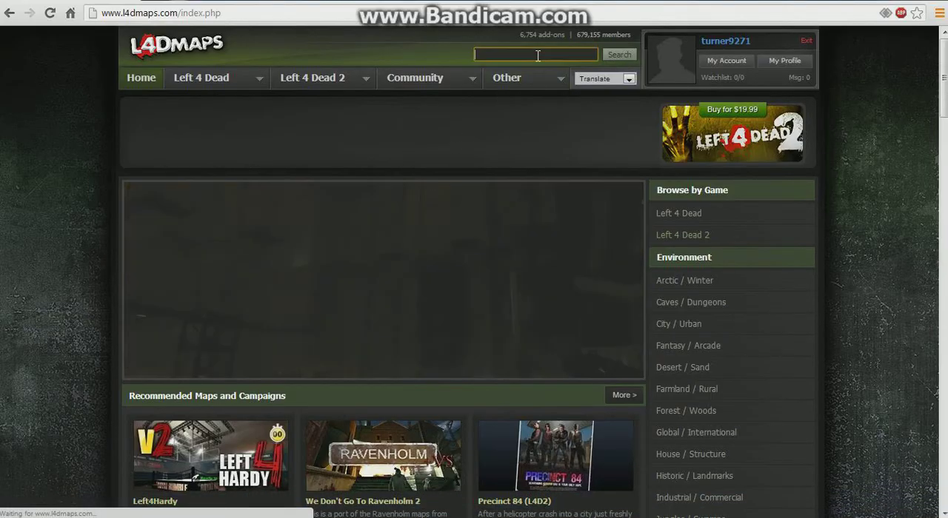
Search L4DMaps for 'minecraft' and open the Minecraft Steve (Coach) result.
{"action": "type", "text": "minecraft"}
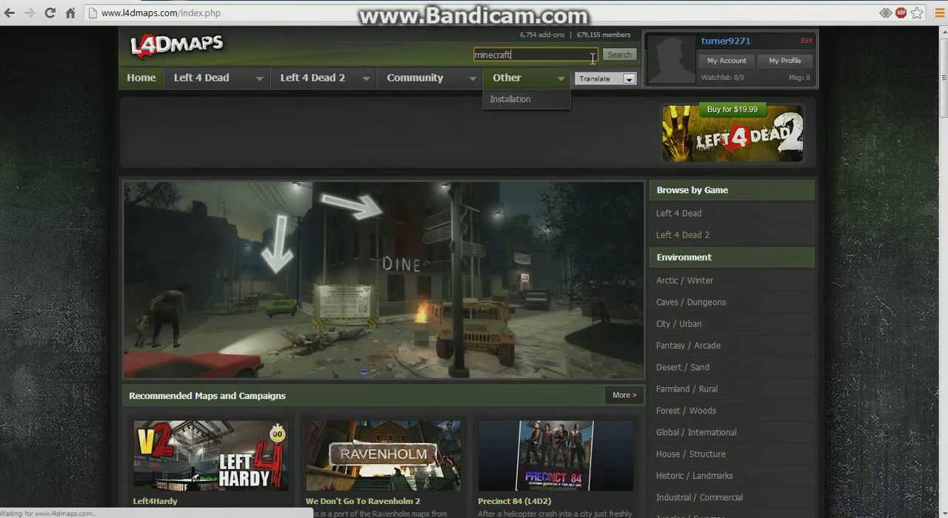
{"action": "left_click", "coordinate": [619, 54]}
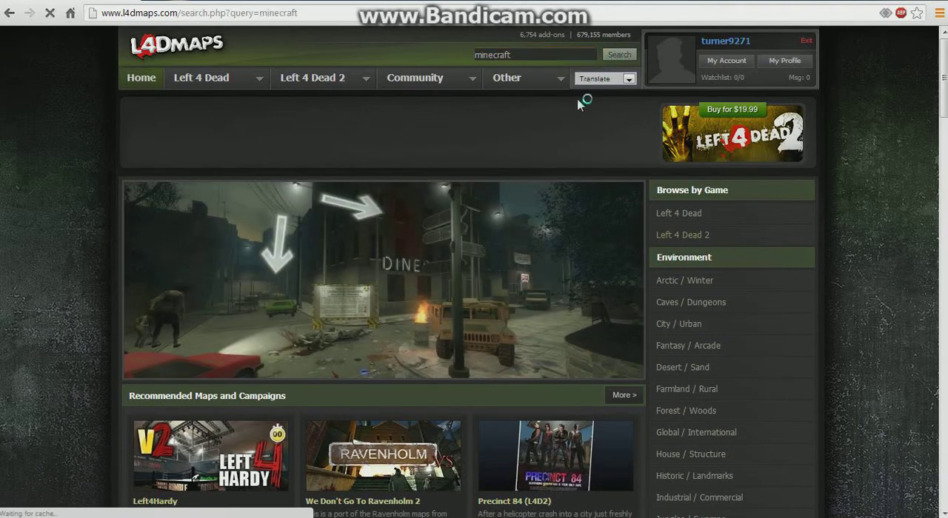
{"action": "left_click", "coordinate": [618, 54]}
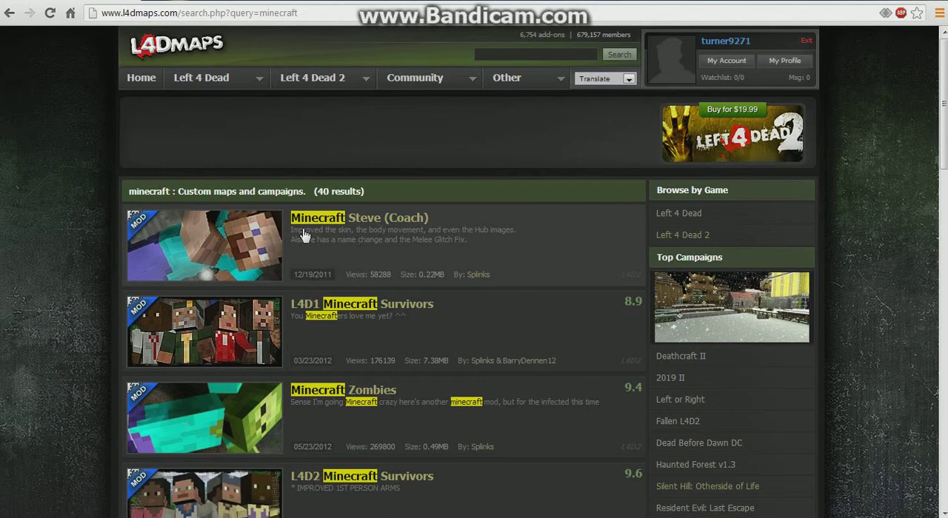
{"action": "left_click", "coordinate": [207, 248]}
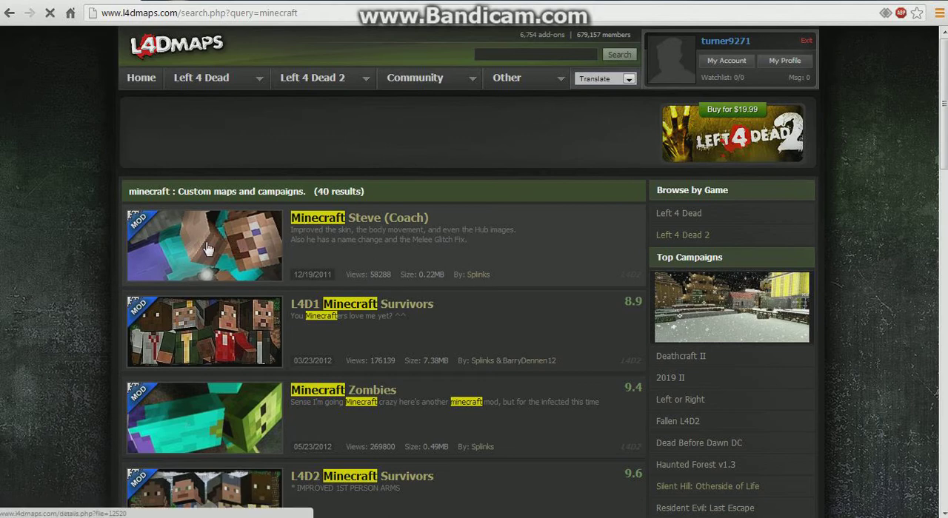
Choose the free USA L4Dmaps download location for Minecraft Steve (Coach).
{"action": "left_click", "coordinate": [204, 246]}
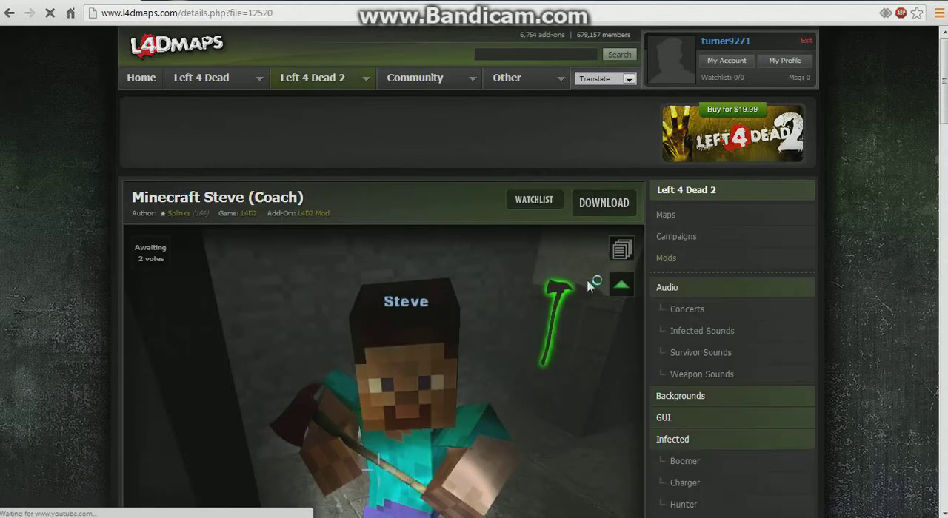
{"action": "mouse_move", "coordinate": [604, 202]}
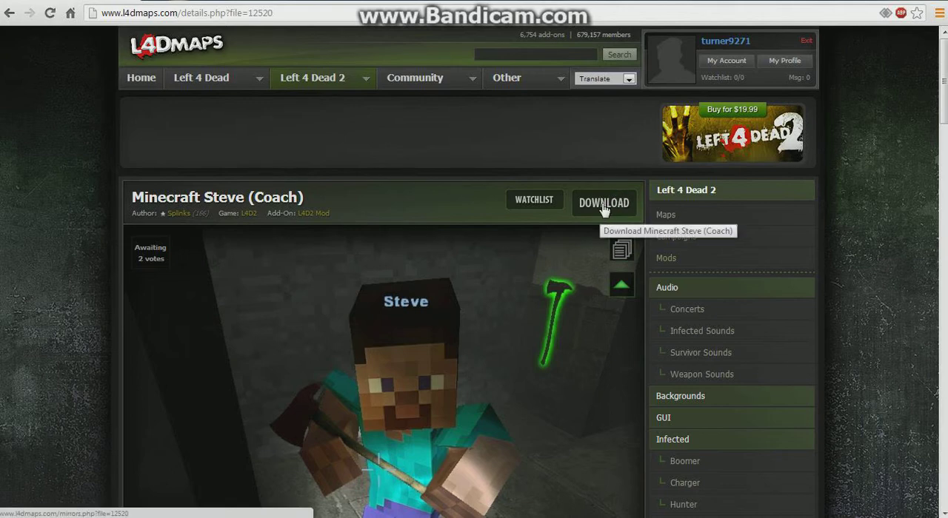
{"action": "left_click", "coordinate": [603, 203]}
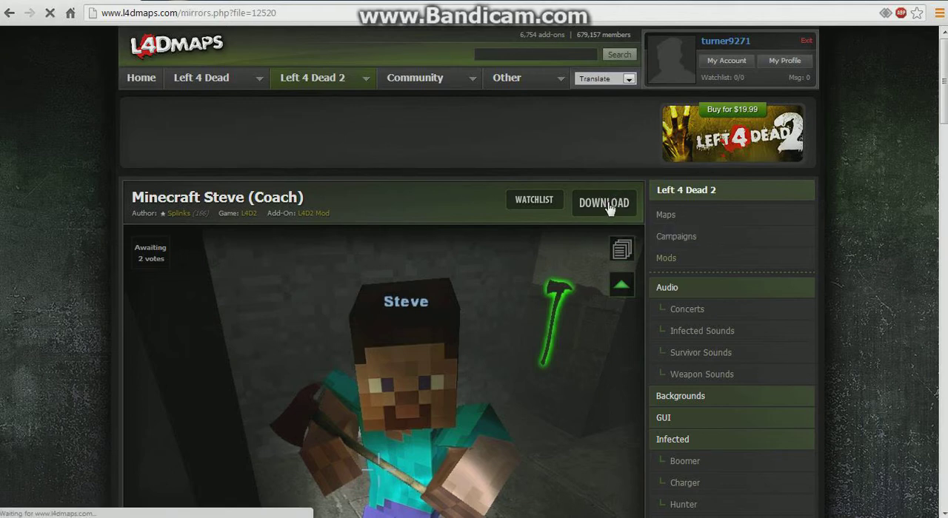
{"action": "left_click", "coordinate": [603, 203]}
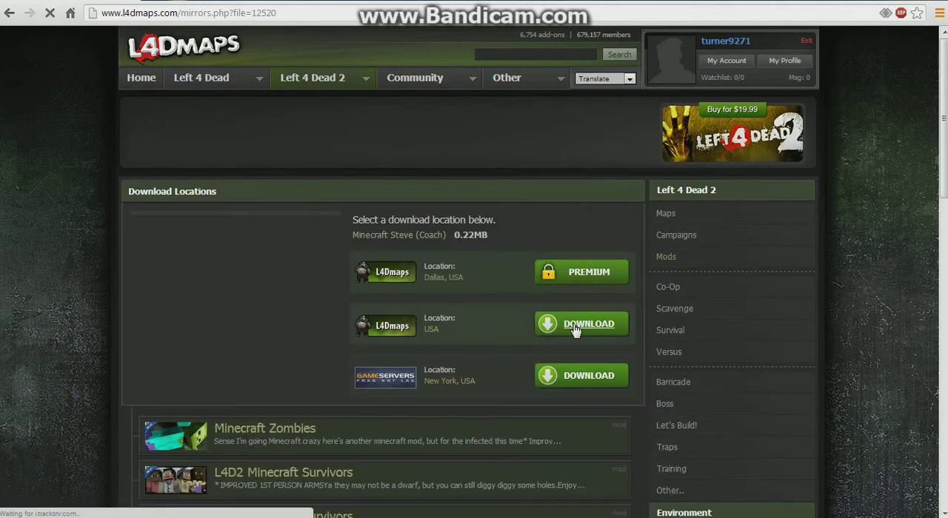
{"action": "left_click", "coordinate": [582, 323]}
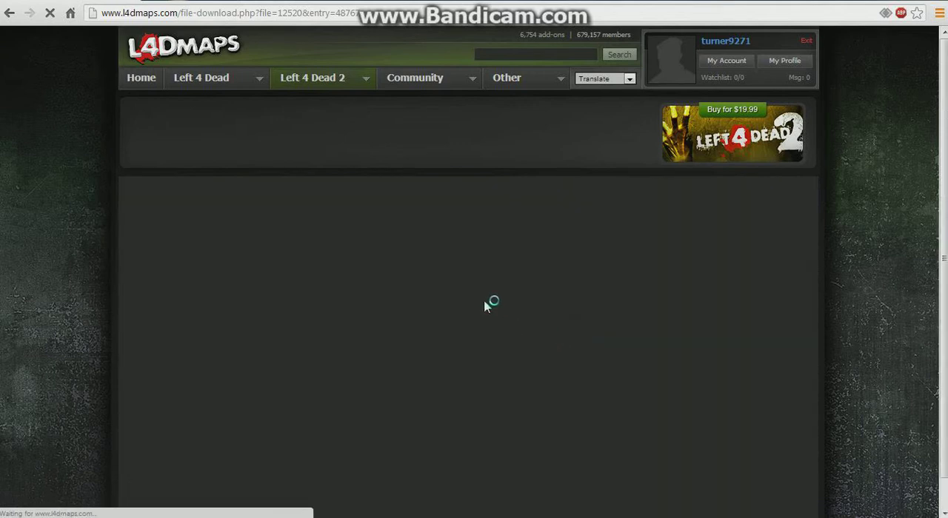
{"action": "mouse_move", "coordinate": [429, 237]}
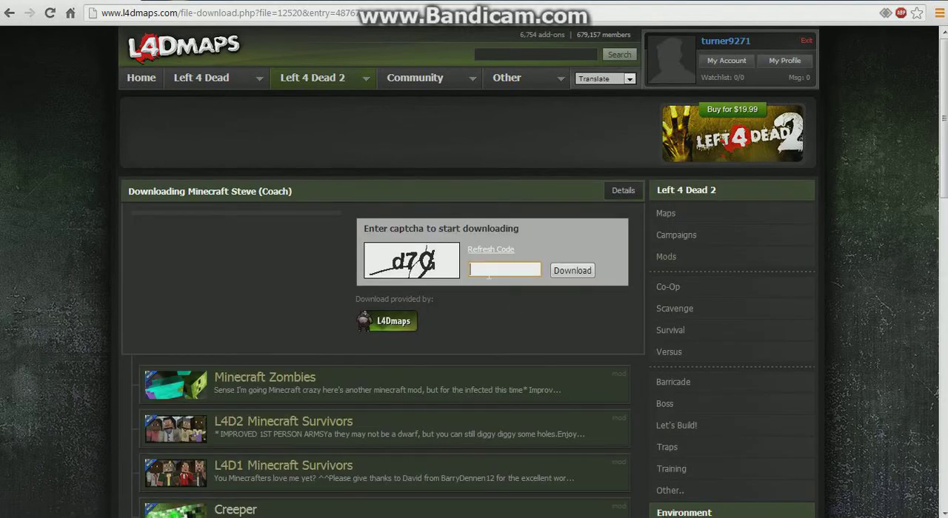
Submit captcha code 'd7' to start the Coach Minecraft Steve download.
{"action": "type", "text": "d7"}
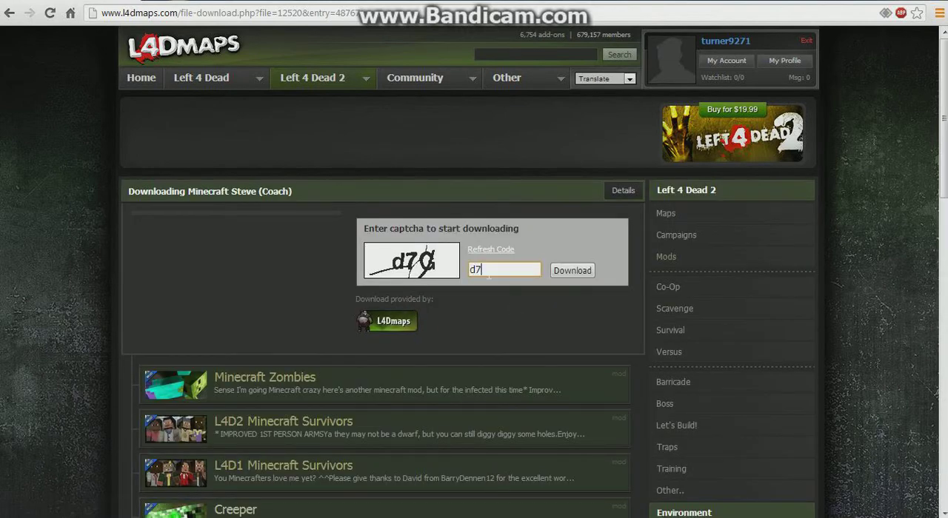
{"action": "left_click", "coordinate": [572, 270]}
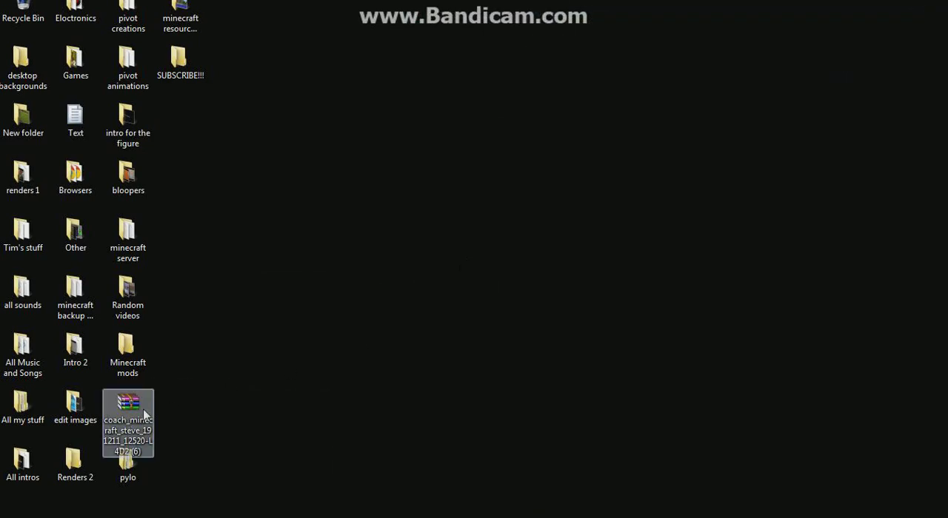
Open Computer from the Start menu and select the eMachines (C:) drive.
{"action": "left_click", "coordinate": [11, 507]}
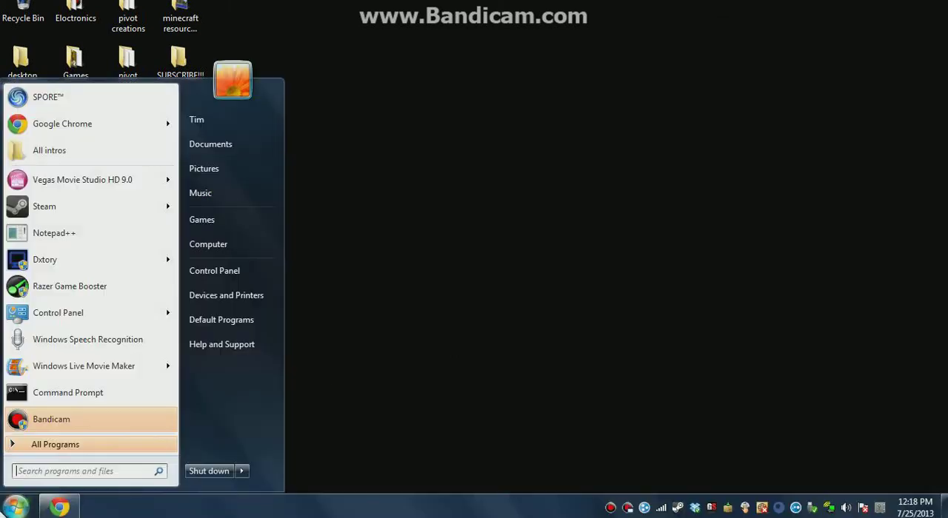
{"action": "left_click", "coordinate": [208, 243]}
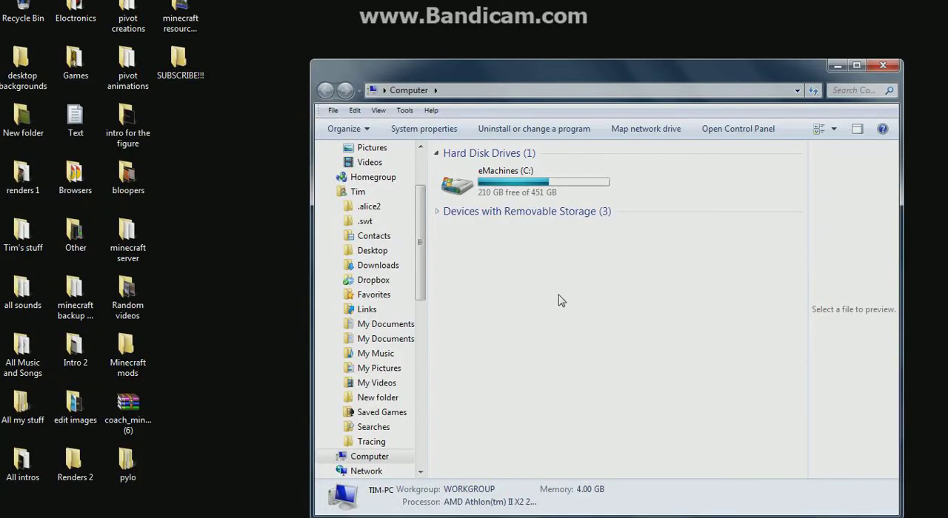
{"action": "left_click", "coordinate": [521, 181]}
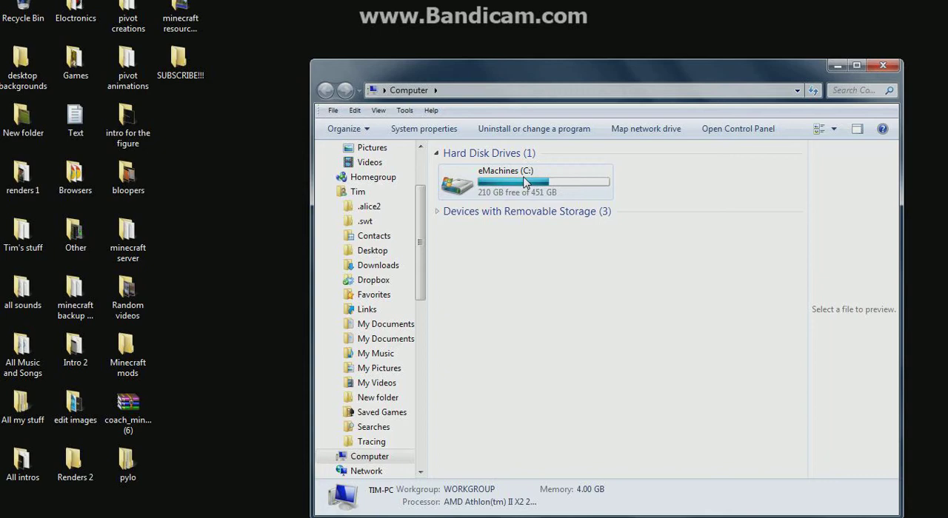
Browse from C: through Program Files (x86), Steam and left 4 dead 2 into addons.
{"action": "double_click", "coordinate": [524, 181]}
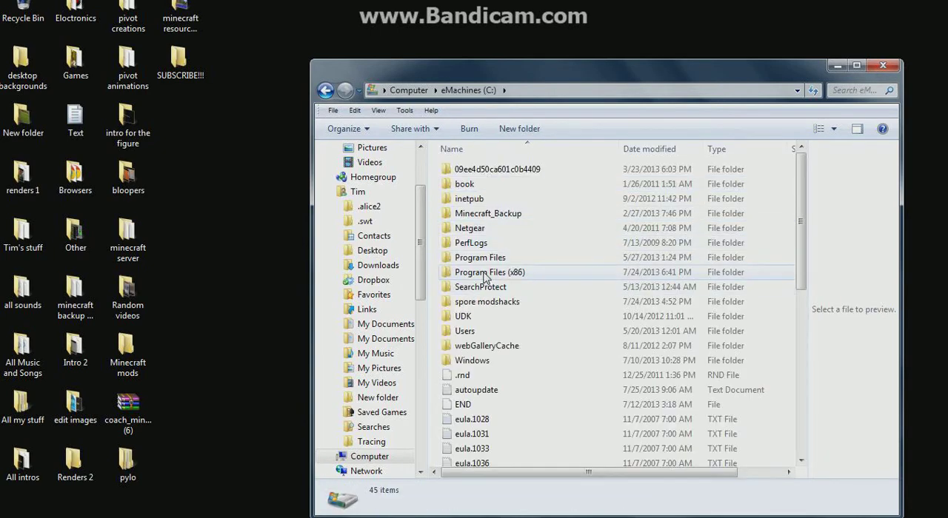
{"action": "double_click", "coordinate": [489, 272]}
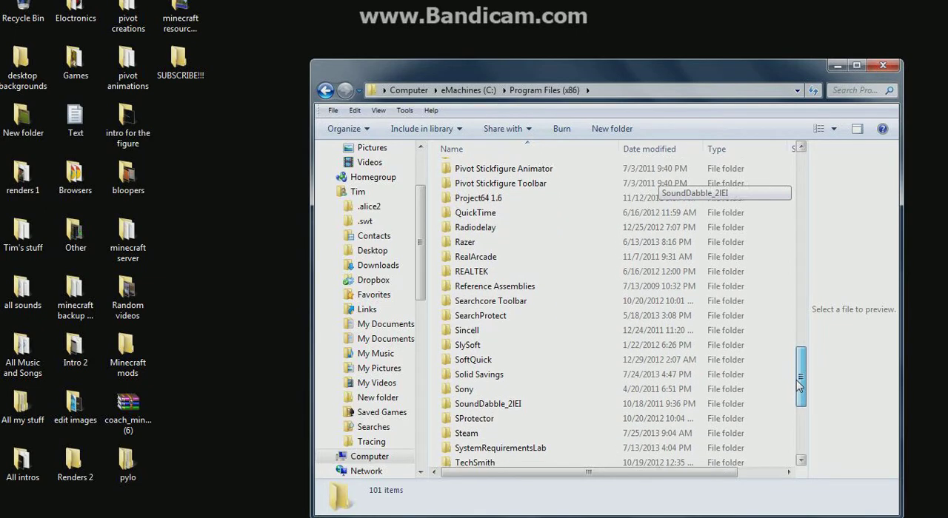
{"action": "double_click", "coordinate": [467, 433]}
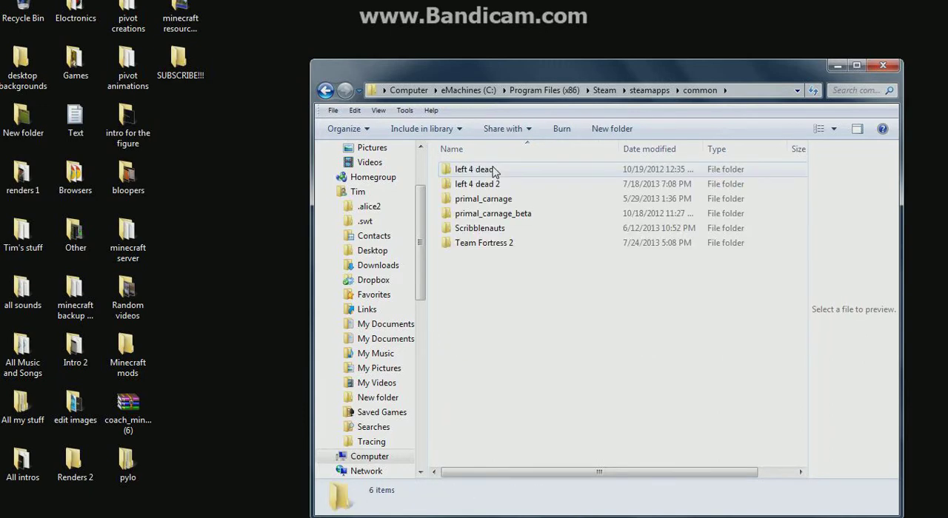
{"action": "double_click", "coordinate": [477, 184]}
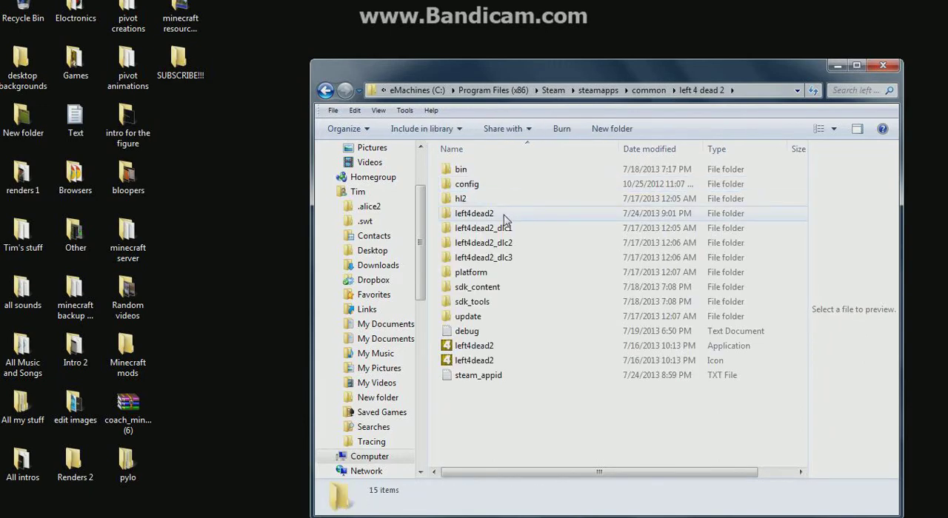
{"action": "left_click", "coordinate": [474, 213]}
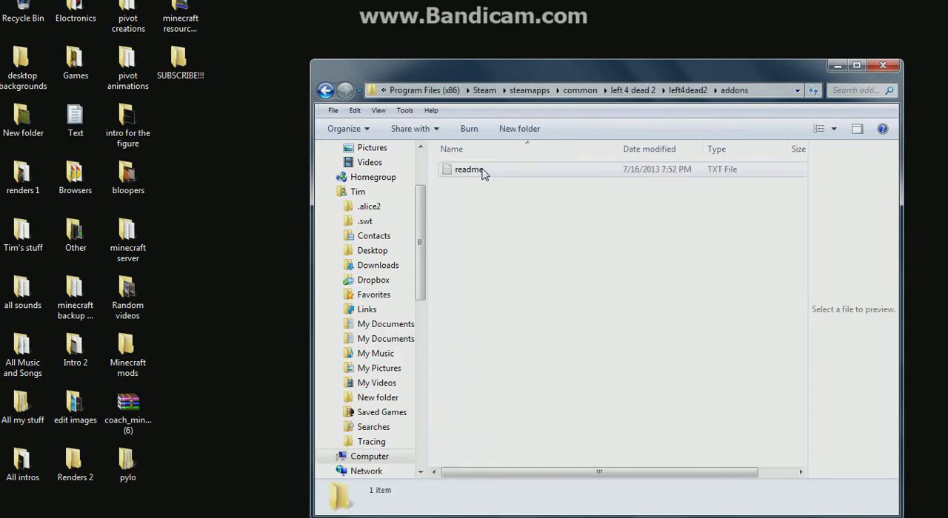
{"action": "left_click", "coordinate": [468, 169]}
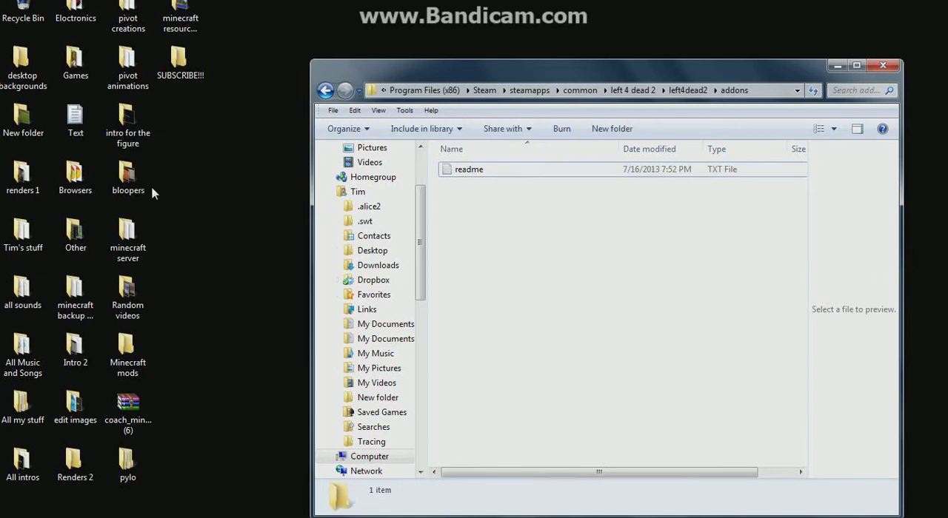
Open the Coach archive in WinRAR, dismiss the license reminder, and pick the COACH .vpk file.
{"action": "left_click", "coordinate": [127, 402]}
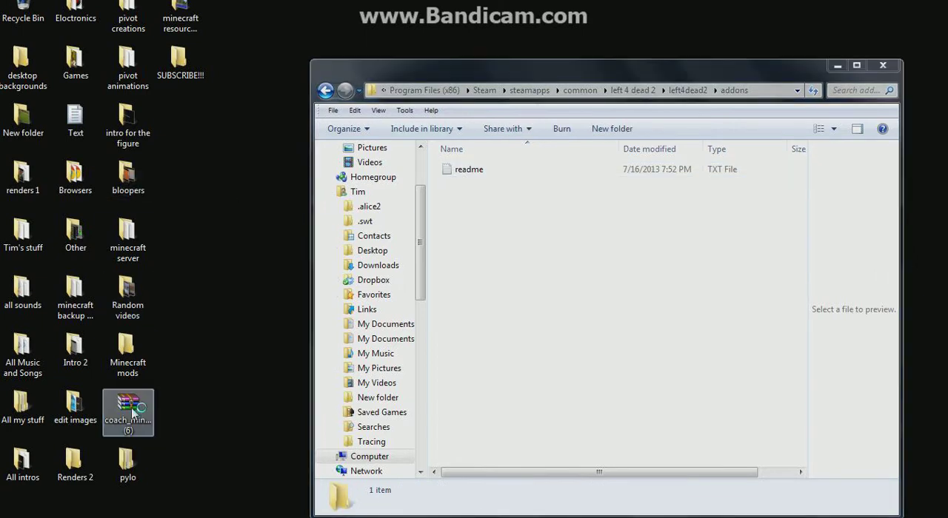
{"action": "double_click", "coordinate": [128, 405]}
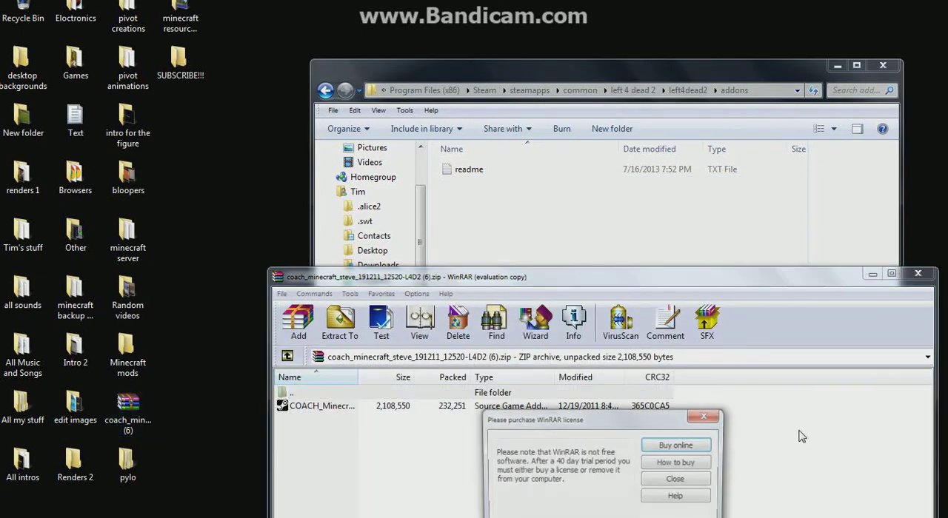
{"action": "left_click", "coordinate": [673, 478]}
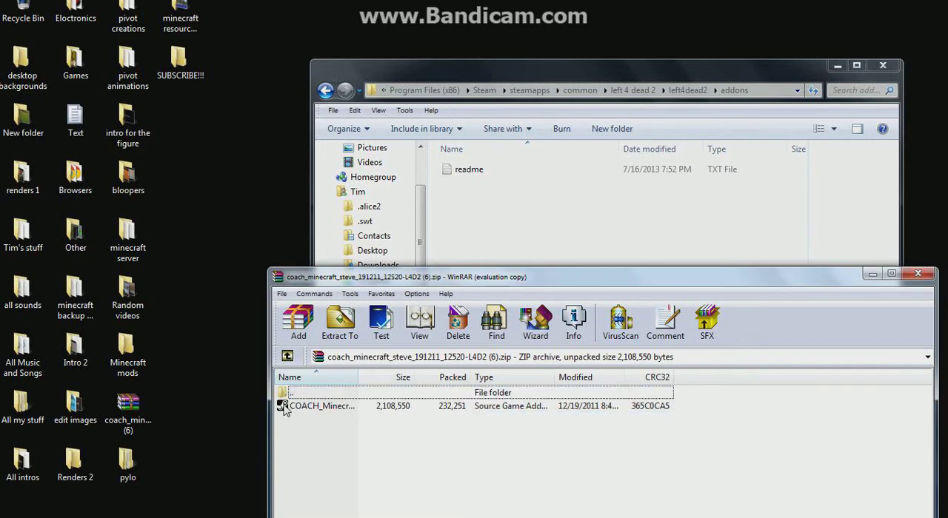
{"action": "left_click", "coordinate": [322, 405]}
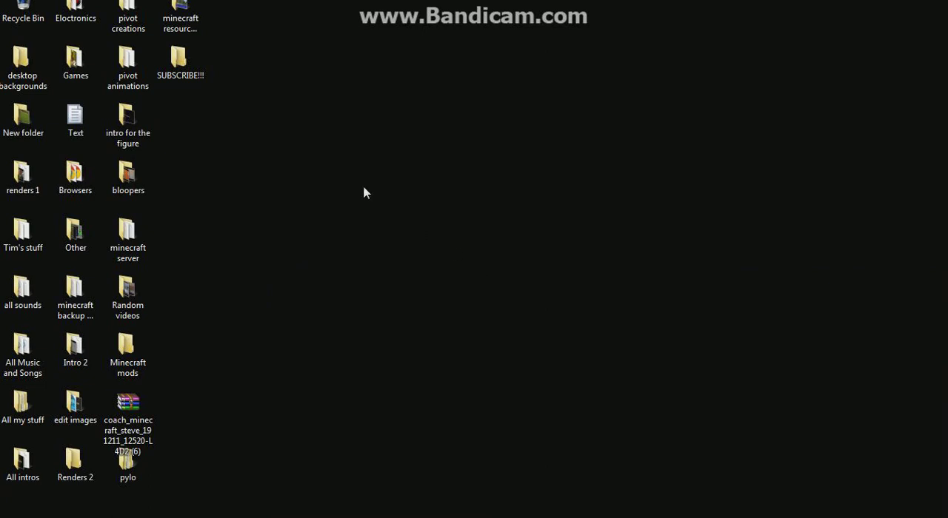
{"action": "mouse_move", "coordinate": [425, 289]}
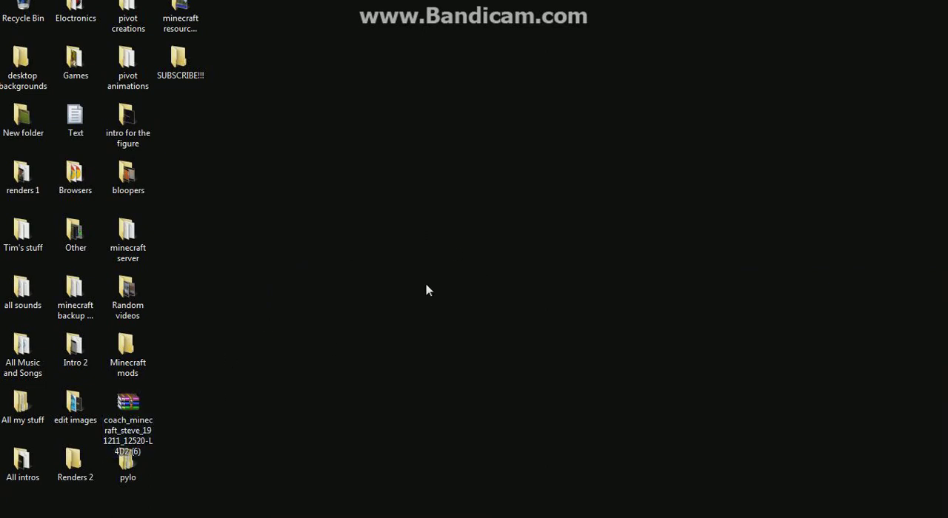
{"action": "mouse_move", "coordinate": [538, 278]}
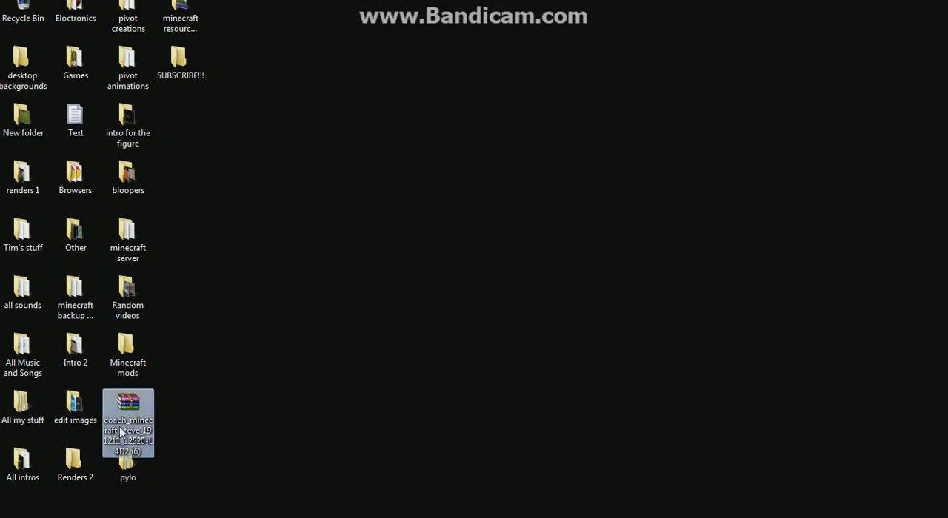
Delete the coach_minecraft_steve_191211_12520-L4D2 (6) archive to the Recycle Bin.
{"action": "key", "text": "Delete"}
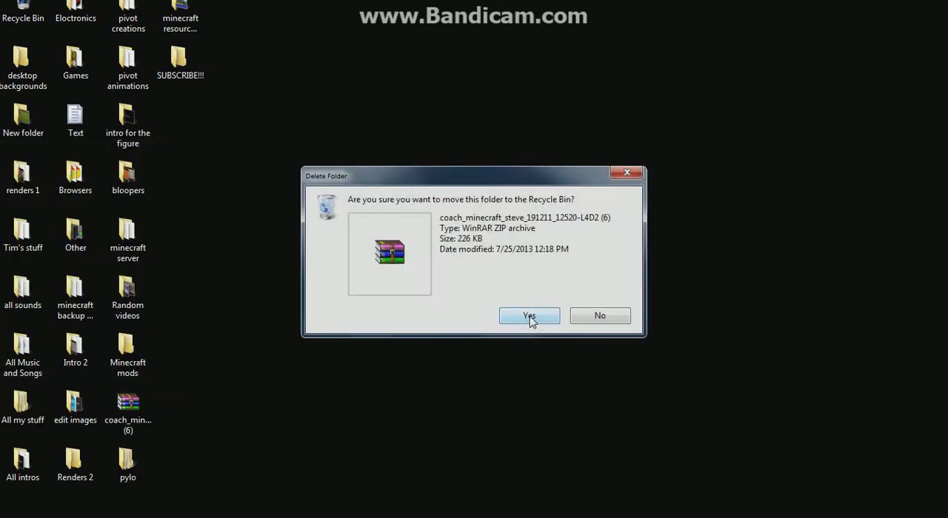
{"action": "left_click", "coordinate": [528, 316]}
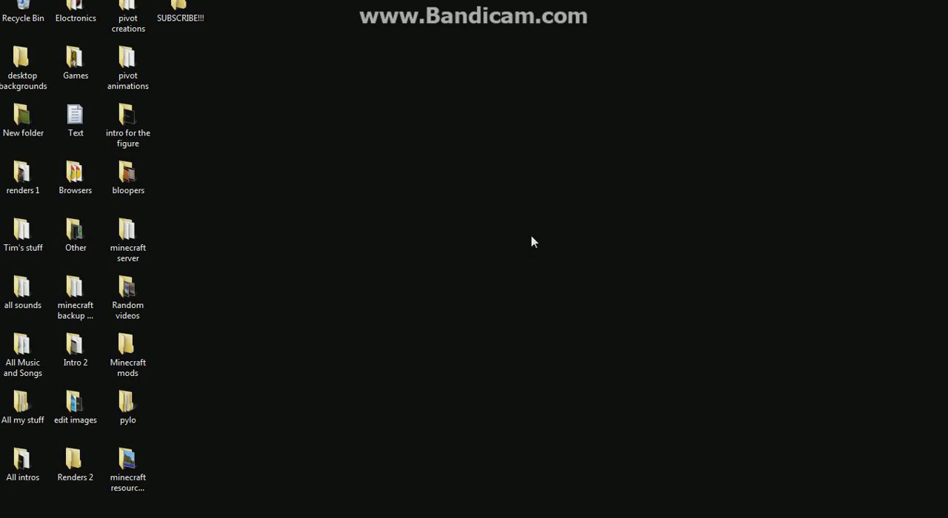
{"action": "mouse_move", "coordinate": [545, 270]}
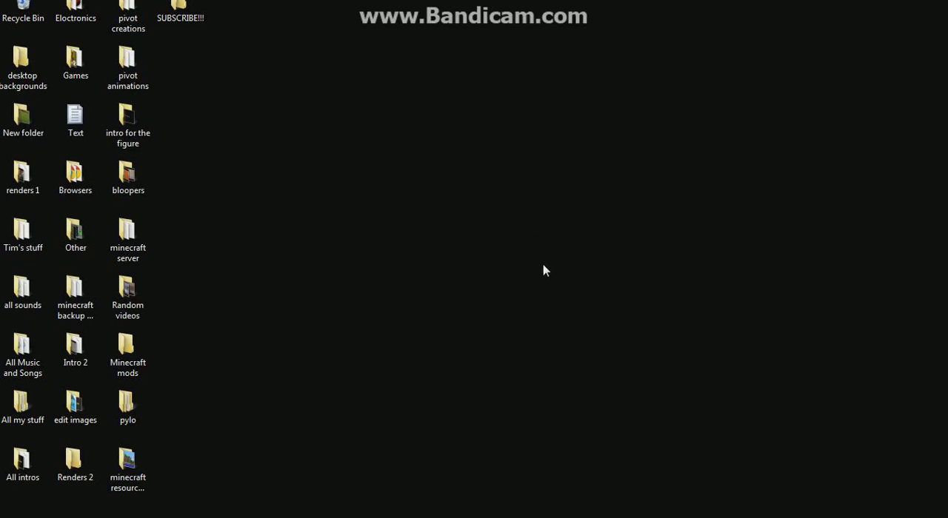